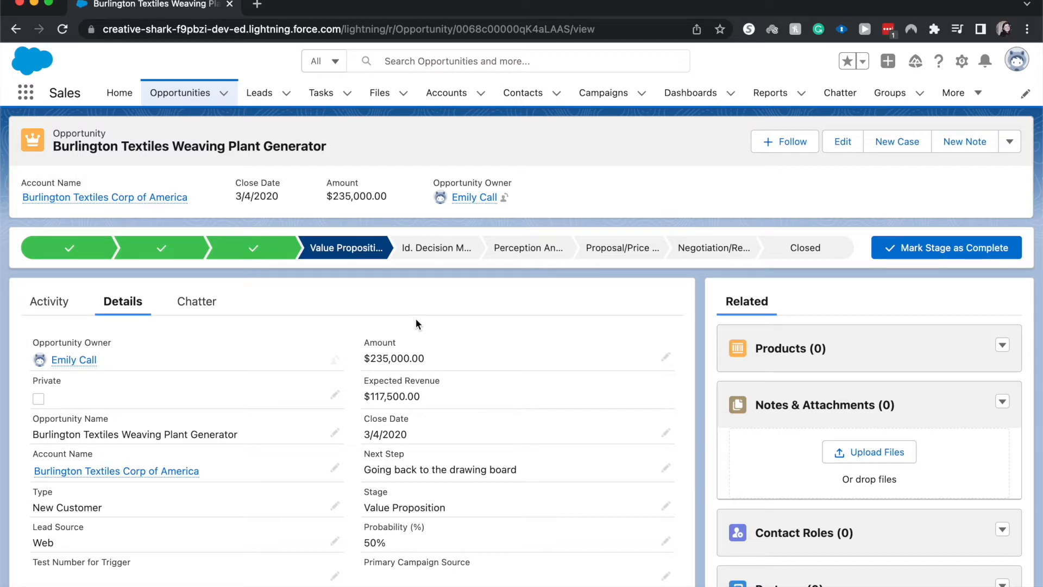
- Launch the Developer Console from the gear menu on the Burlington Textiles opportunity
{"action": "left_click", "coordinate": [962, 61]}
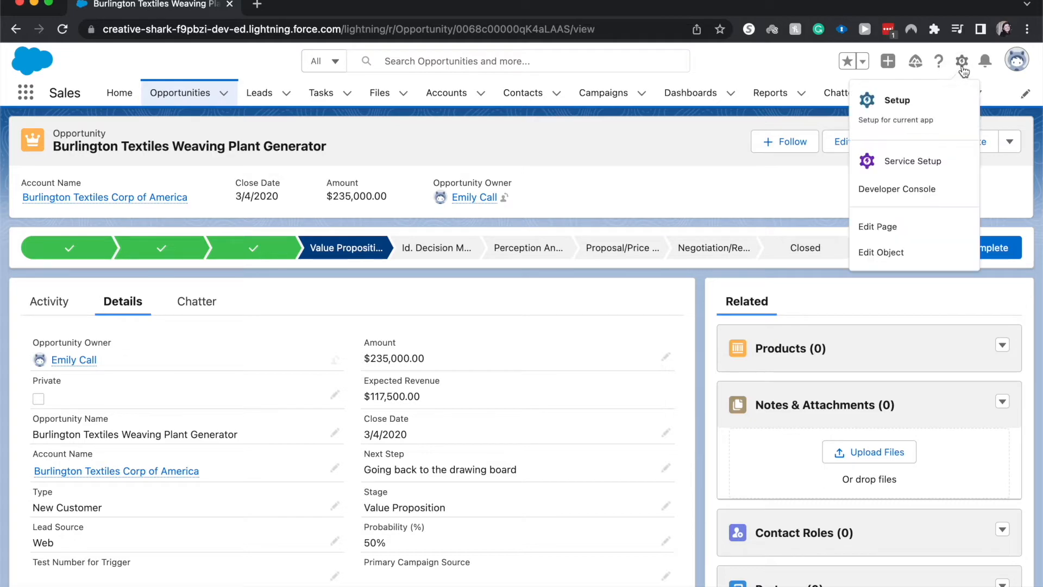
{"action": "left_click", "coordinate": [898, 189]}
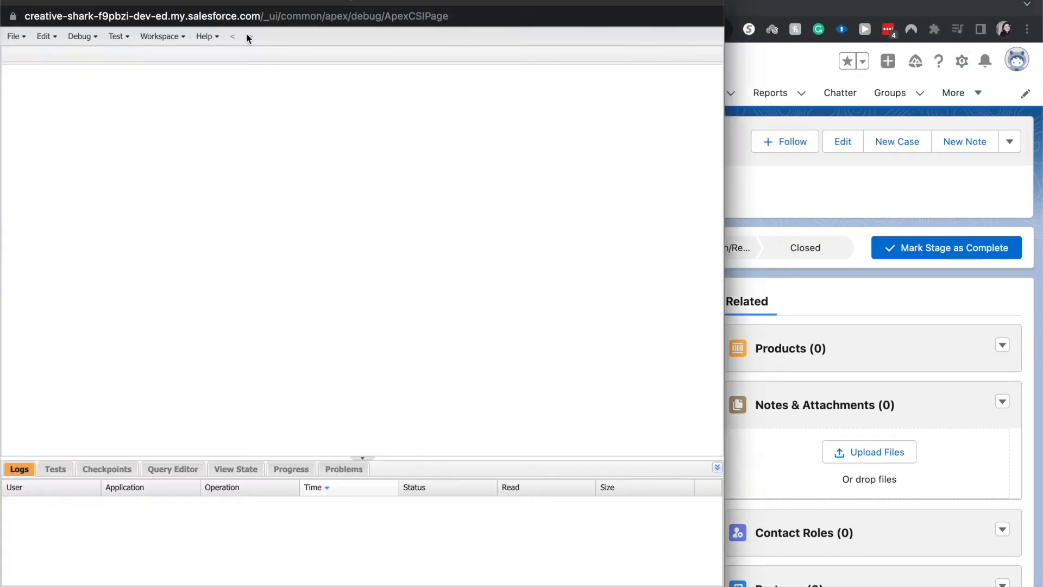
- Start a new Apex trigger and name it OpportunityTestTrigger
{"action": "left_click", "coordinate": [12, 36]}
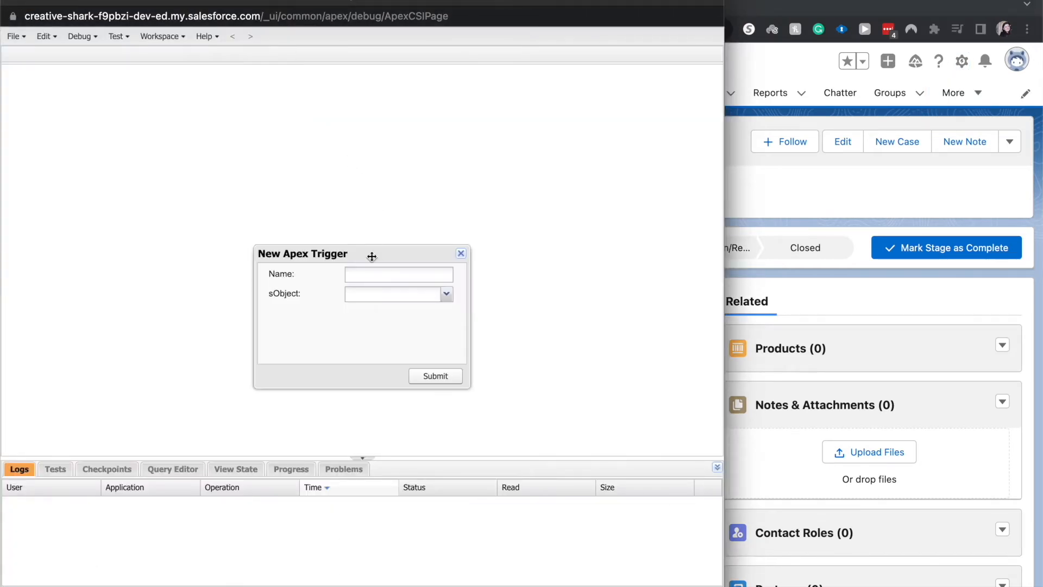
{"action": "type", "text": "O"}
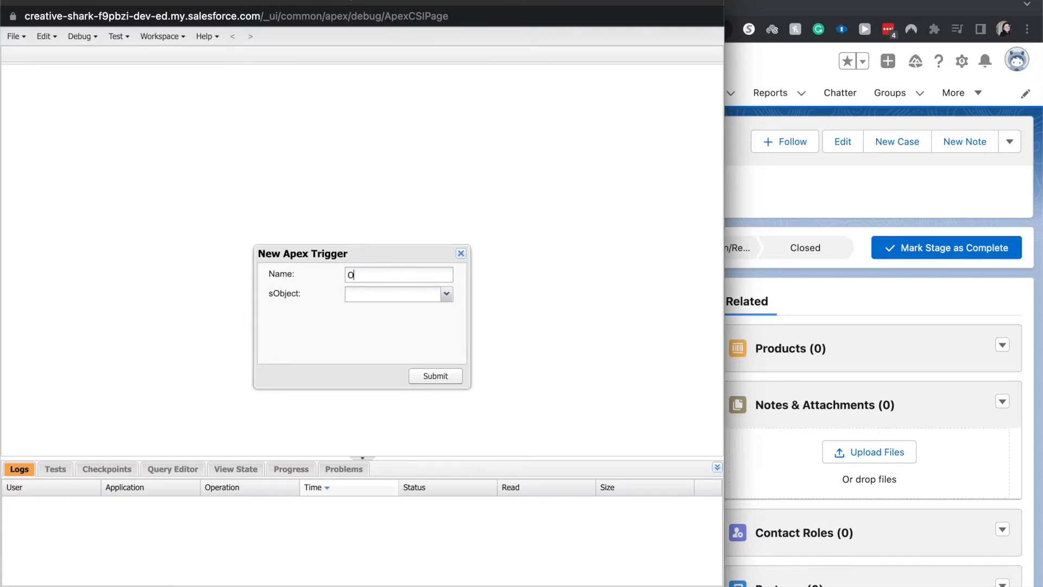
{"action": "type", "text": "pportunity"}
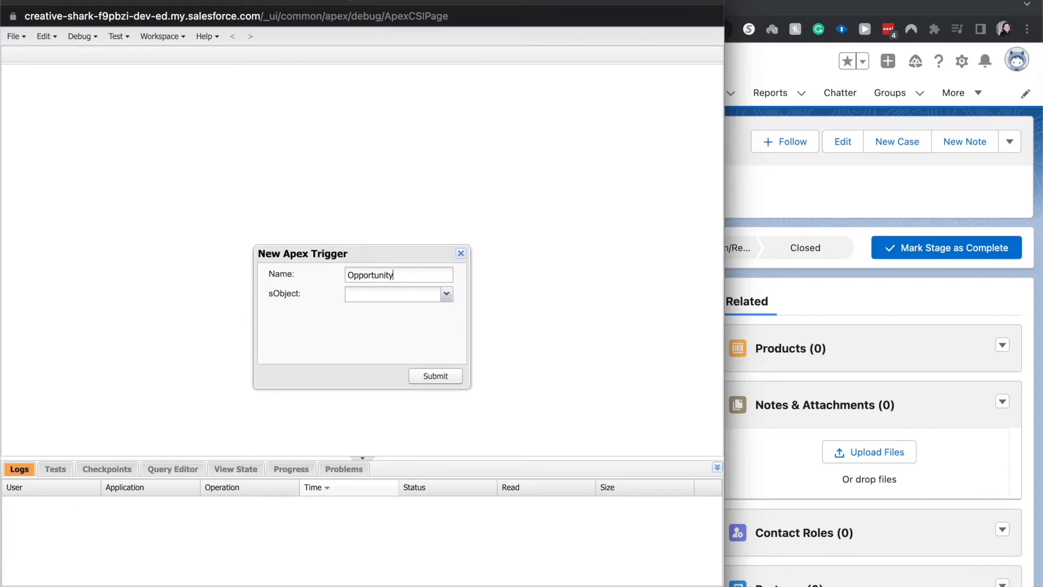
{"action": "type", "text": "TestTrig"}
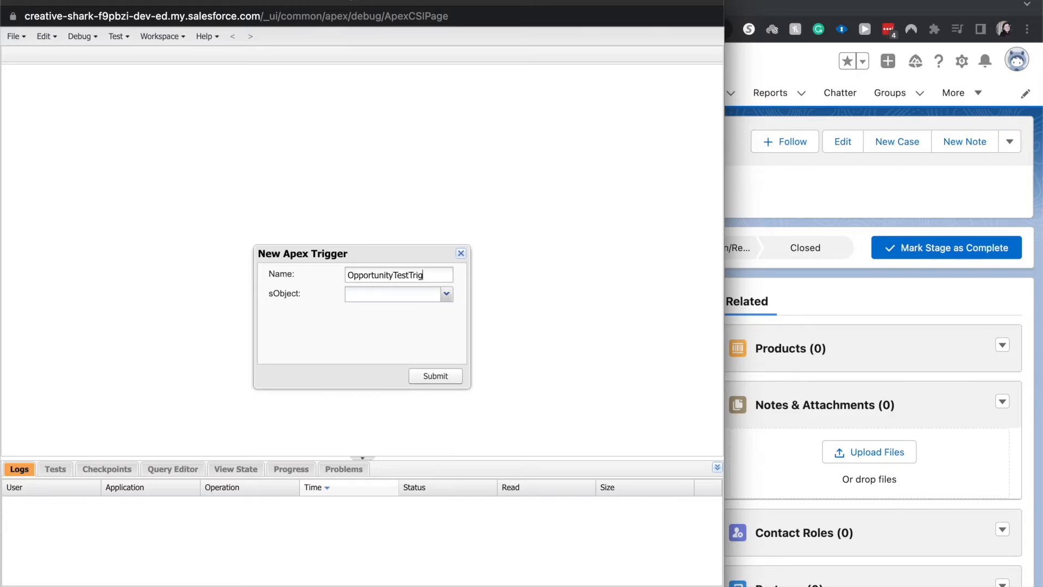
{"action": "type", "text": "ger"}
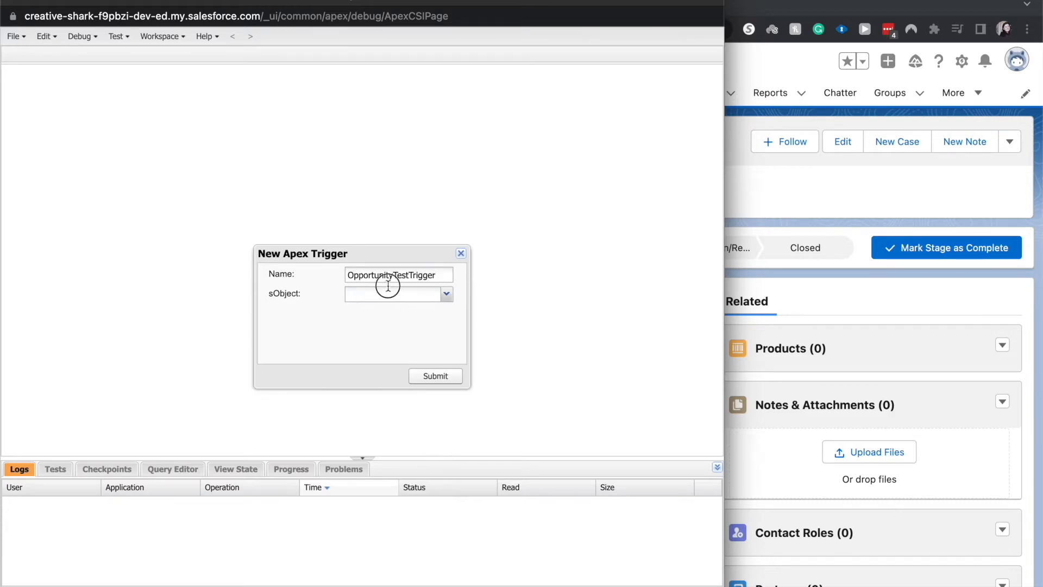
- Choose Opportunity as the trigger's sObject
{"action": "left_click", "coordinate": [446, 293]}
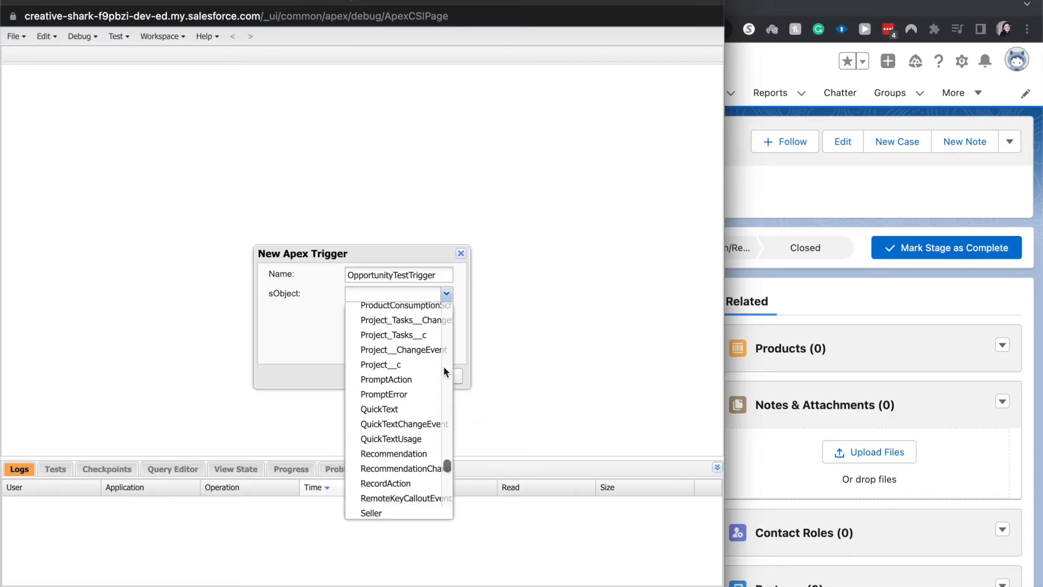
{"action": "scroll", "scroll_direction": "down", "scroll_amount": 3}
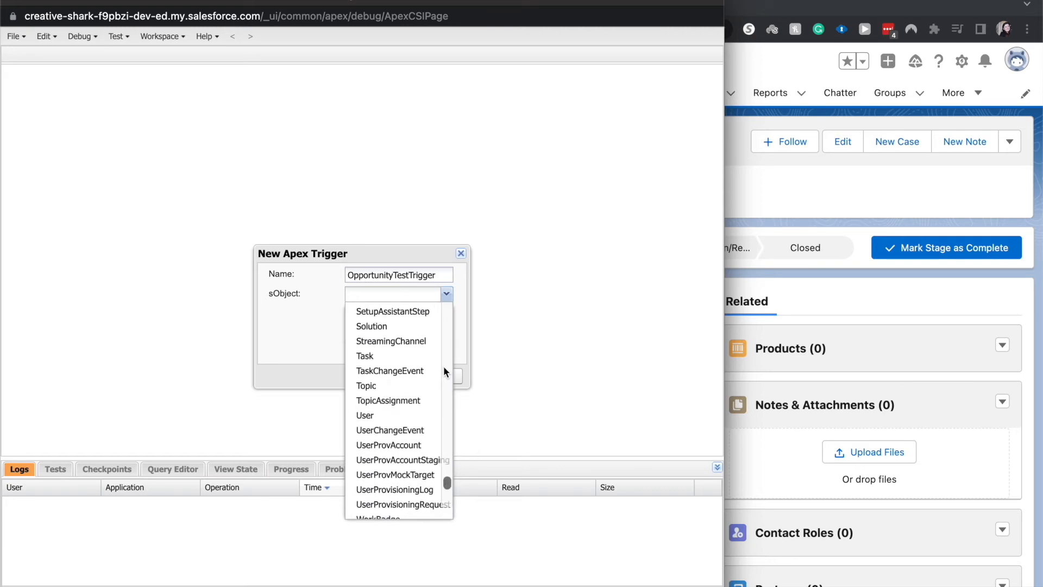
{"action": "scroll", "scroll_direction": "up", "scroll_amount": 3}
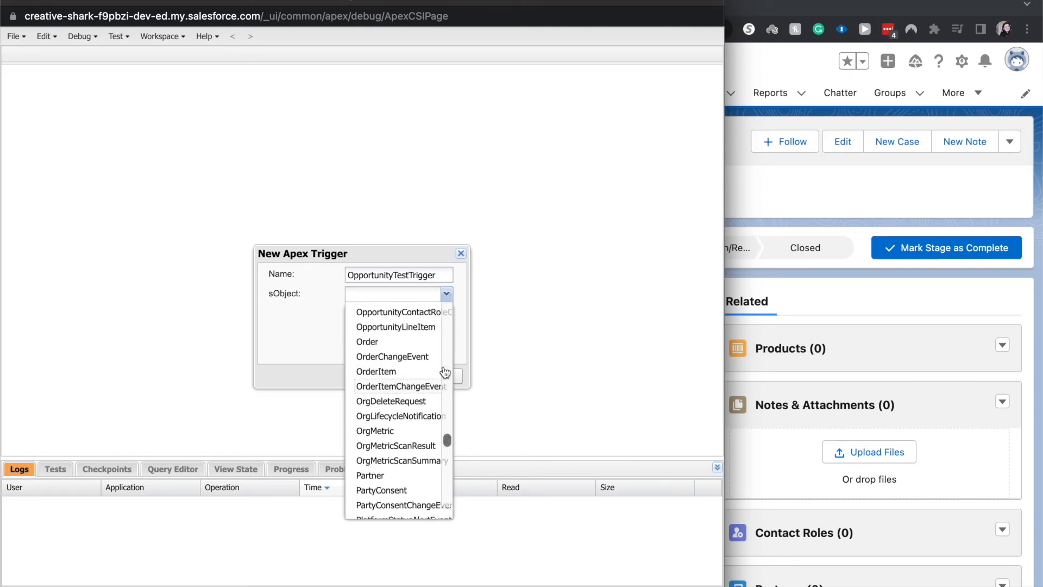
{"action": "left_click", "coordinate": [385, 295]}
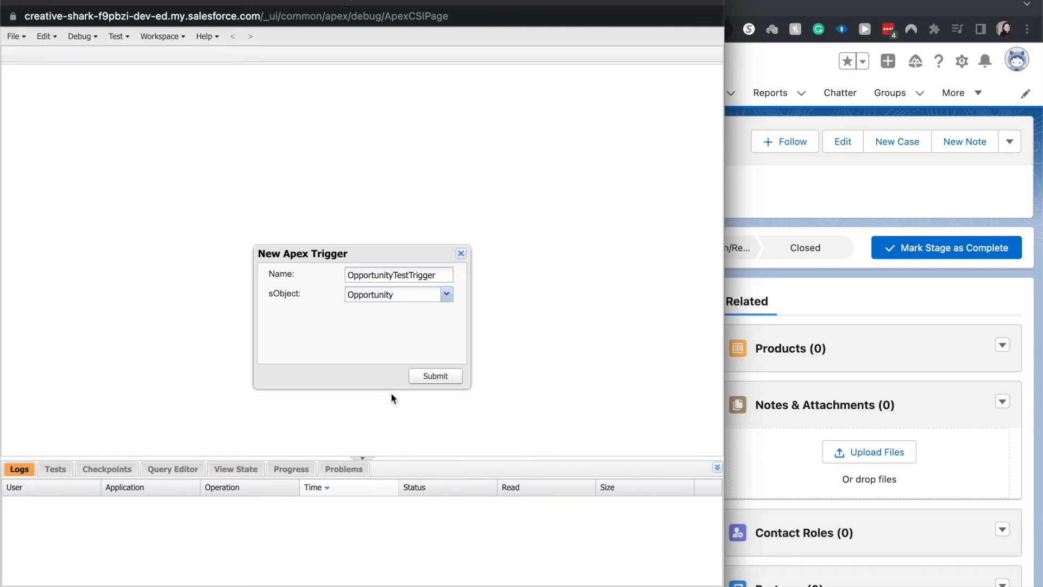
- Submit the dialog so OpportunityTestTrigger.apxt opens with its empty before-insert body ready to edit
{"action": "left_click", "coordinate": [435, 376]}
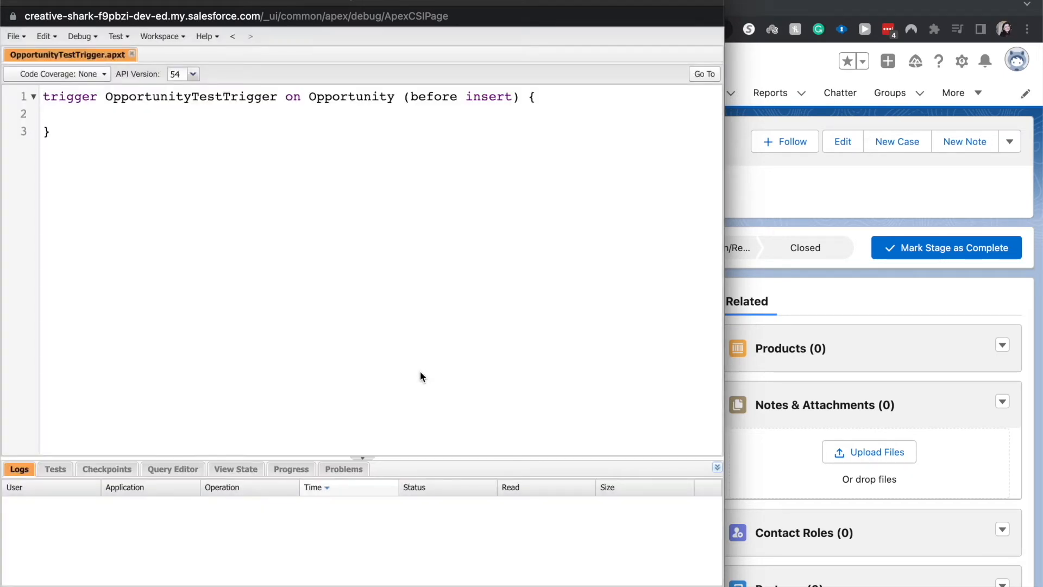
{"action": "left_click", "coordinate": [43, 97]}
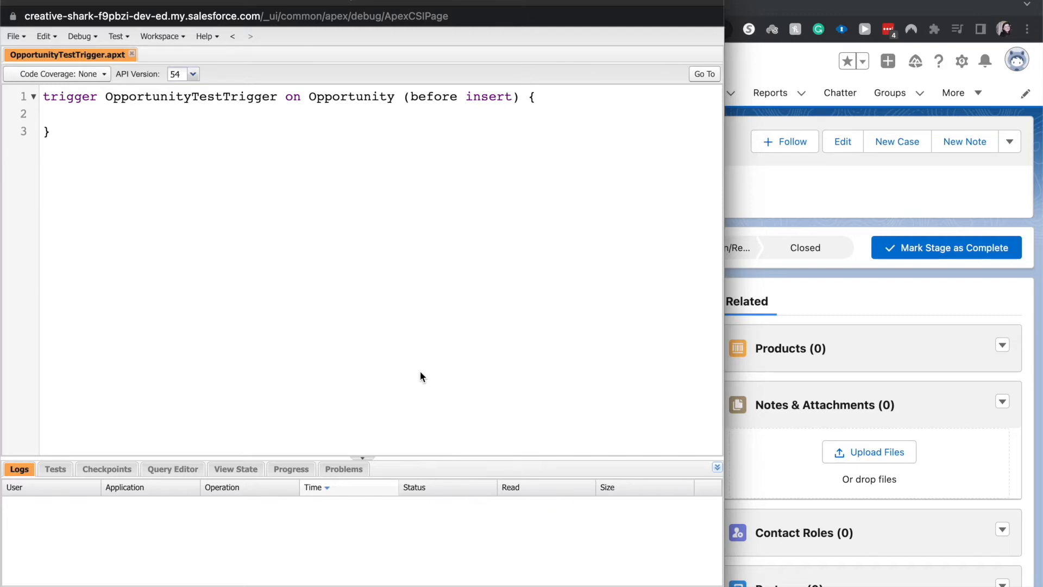
{"action": "left_click", "coordinate": [42, 96]}
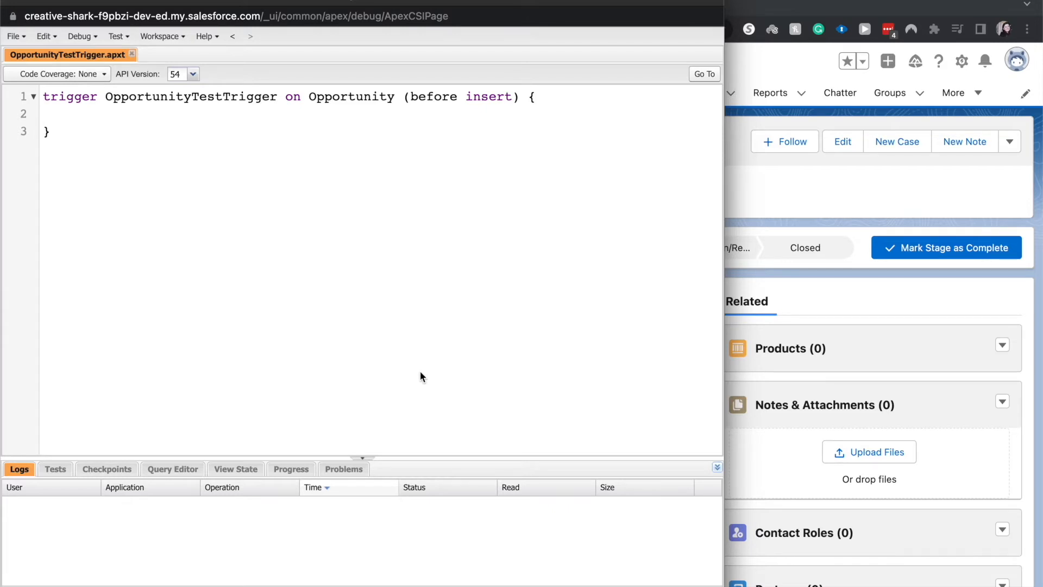
{"action": "left_click", "coordinate": [42, 97]}
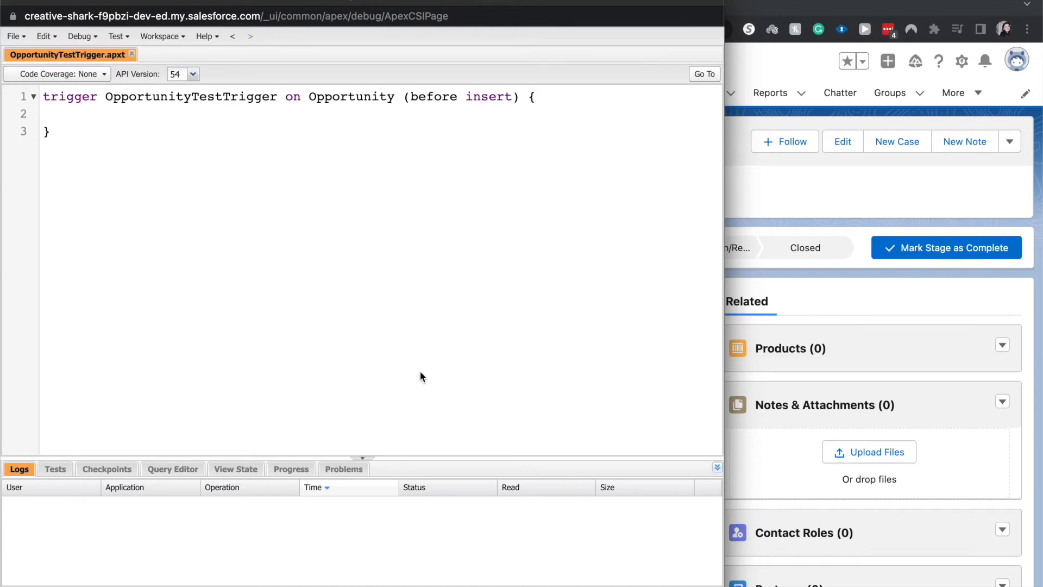
{"action": "left_click", "coordinate": [42, 97]}
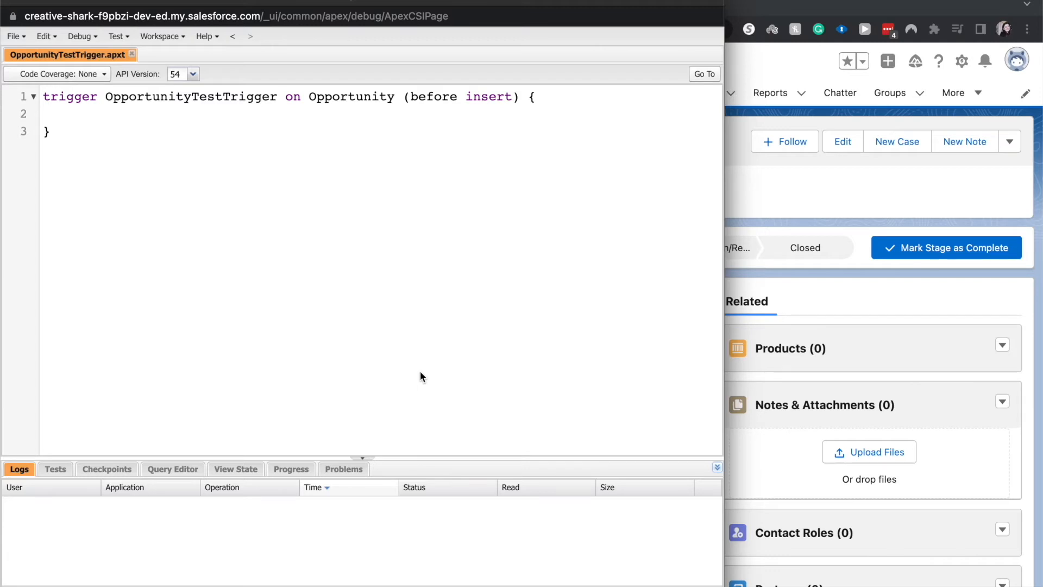
{"action": "left_click", "coordinate": [42, 96]}
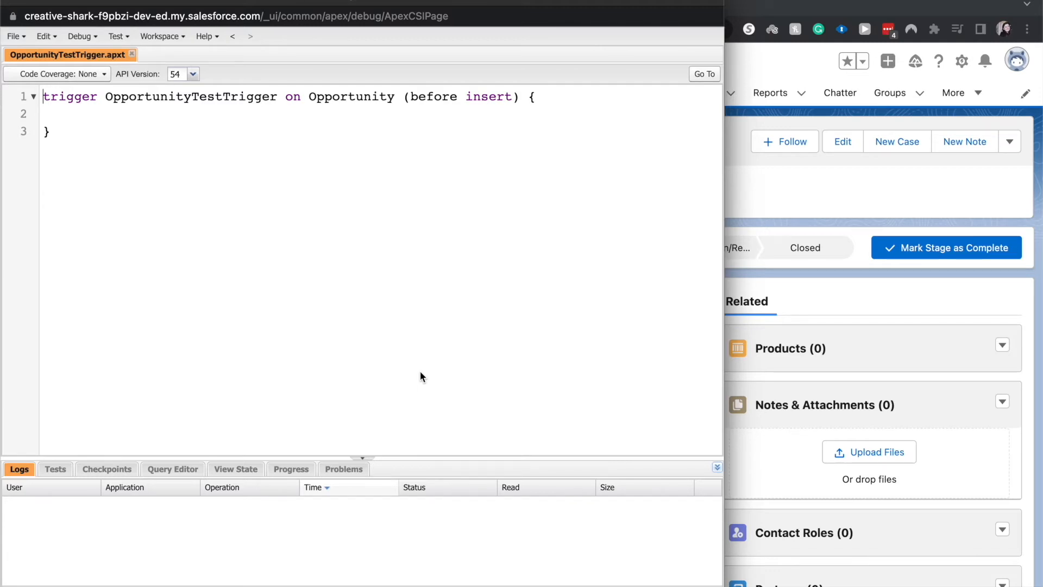
- Write 'opportunity o = Trigger.New;' in the trigger body and start the next line with 'o'
{"action": "key", "text": "enter"}
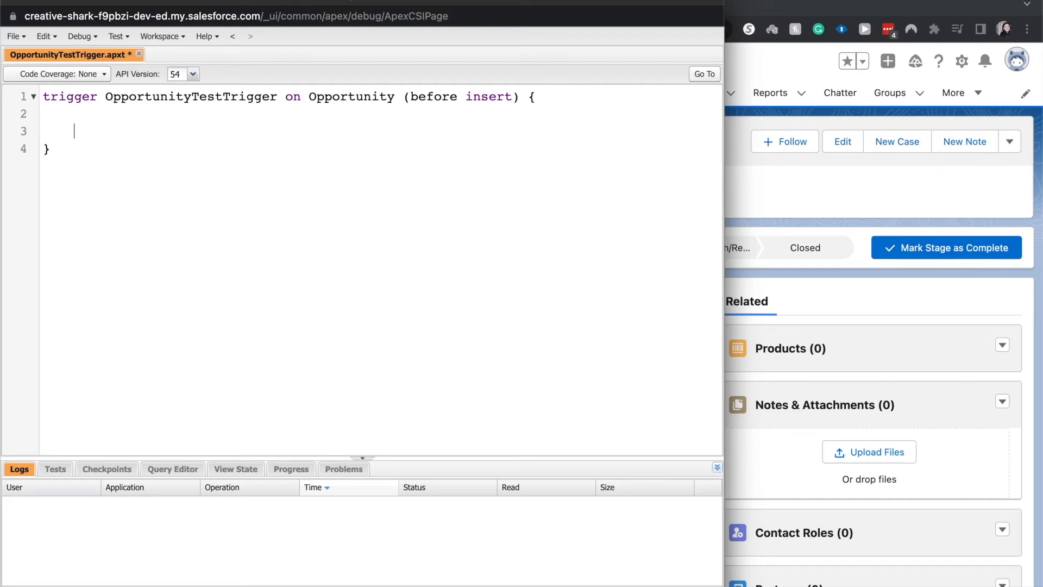
{"action": "type", "text": "opp"}
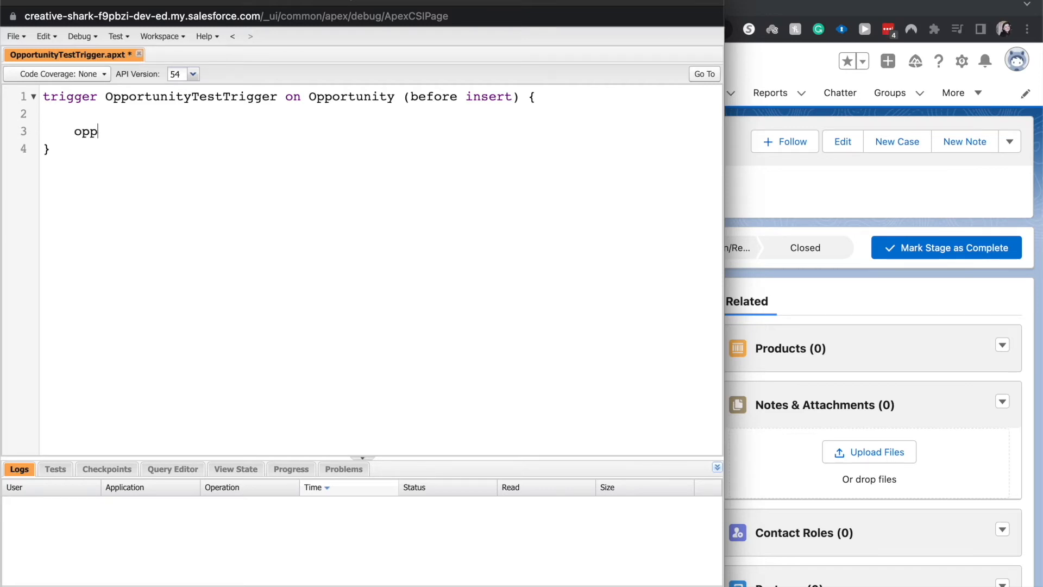
{"action": "type", "text": "ortunity"}
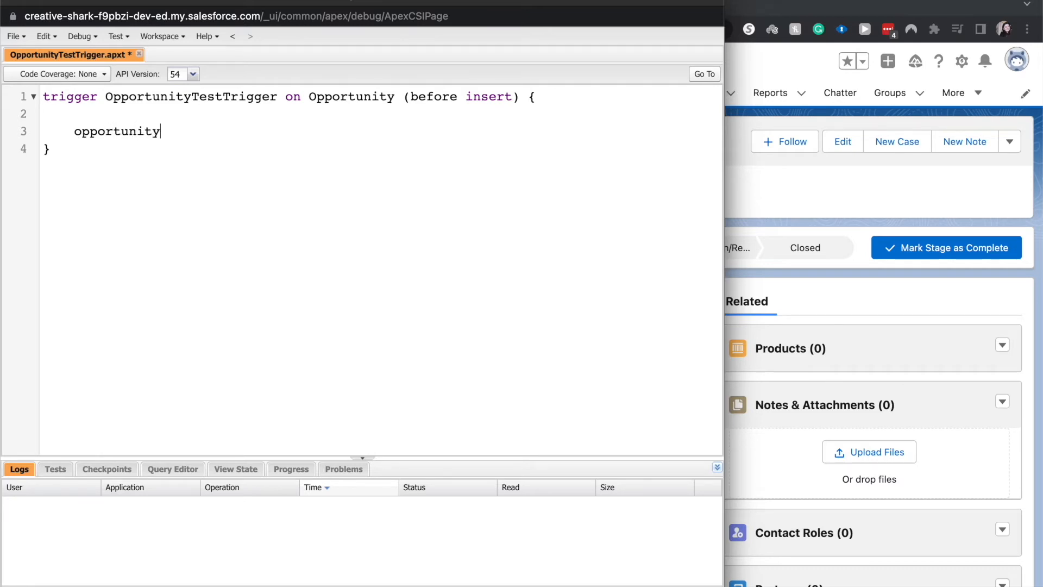
{"action": "type", "text": "o"}
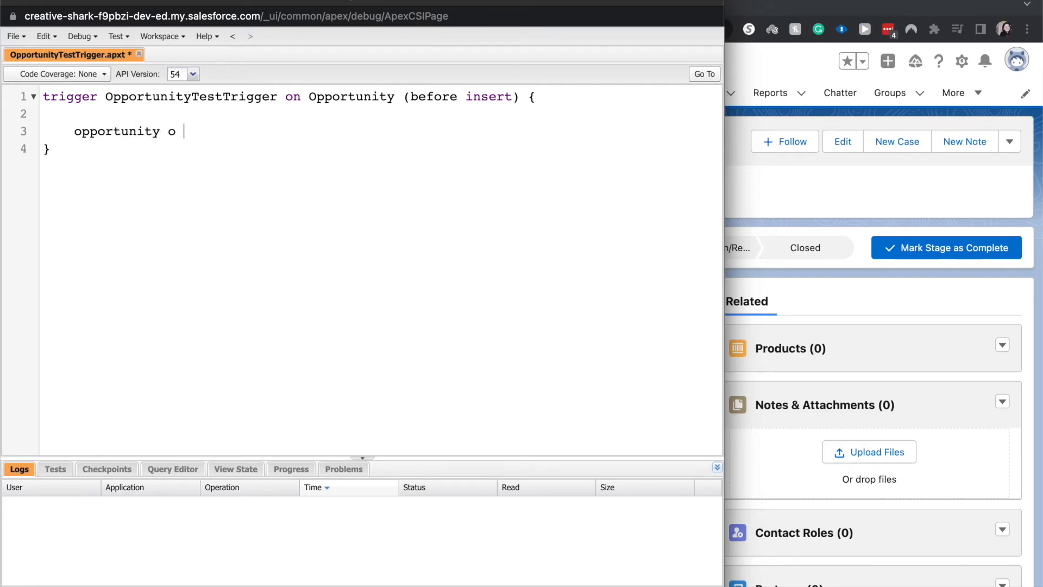
{"action": "type", "text": "= Tri"}
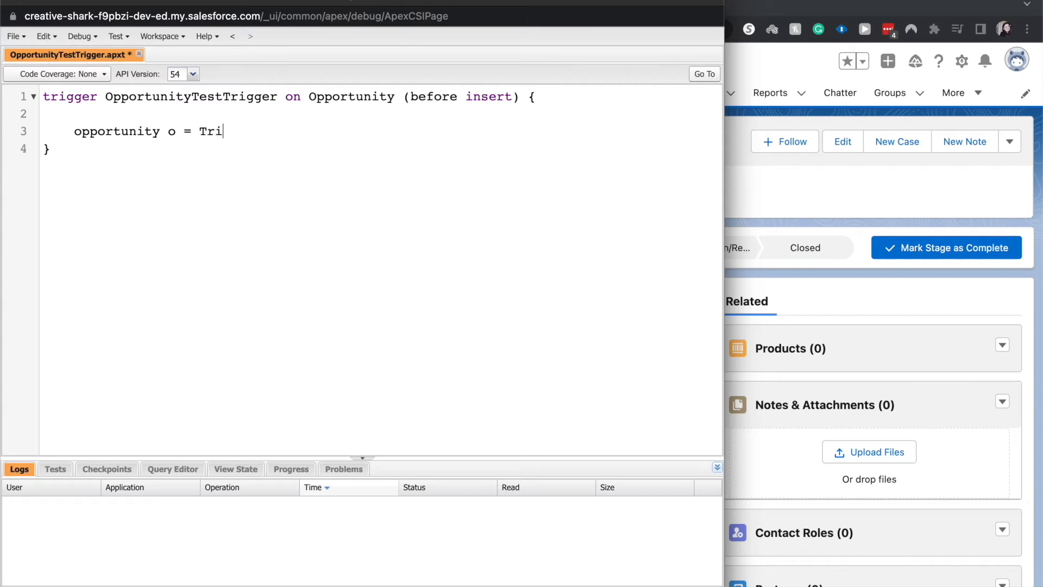
{"action": "type", "text": "g"}
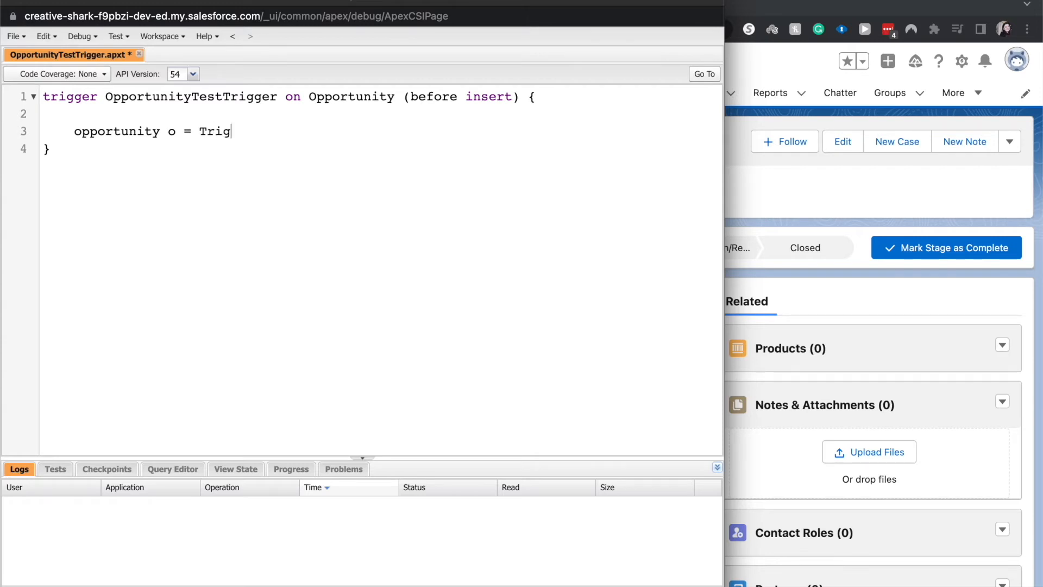
{"action": "type", "text": "ger.Ne"}
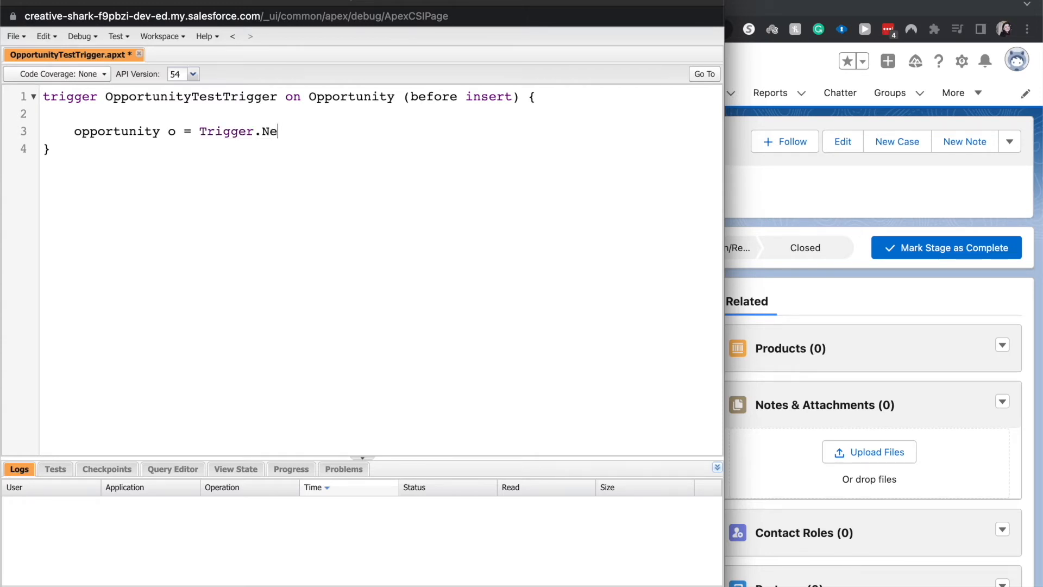
{"action": "type", "text": "w;"}
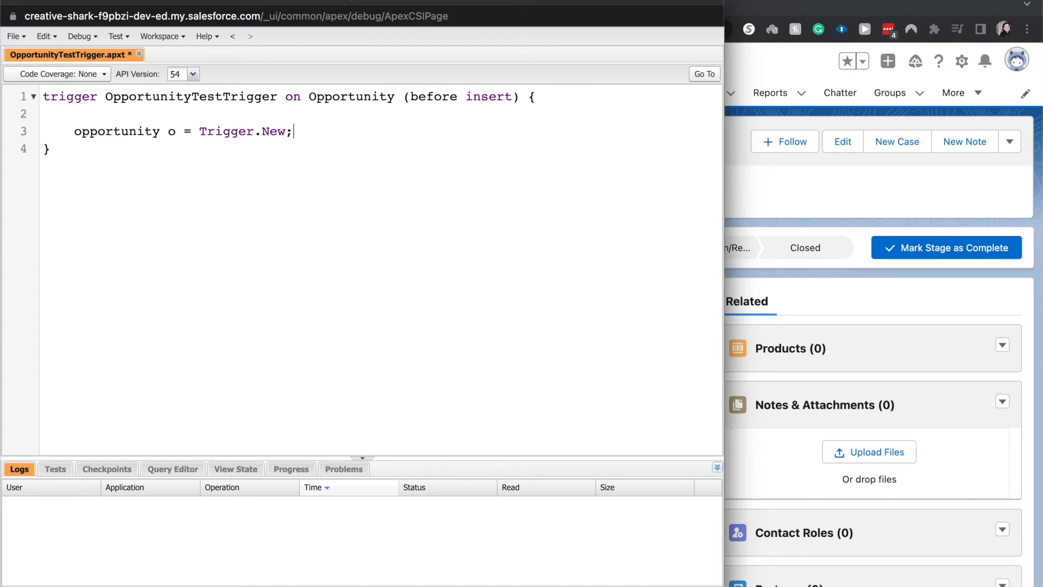
{"action": "key", "text": "Enter"}
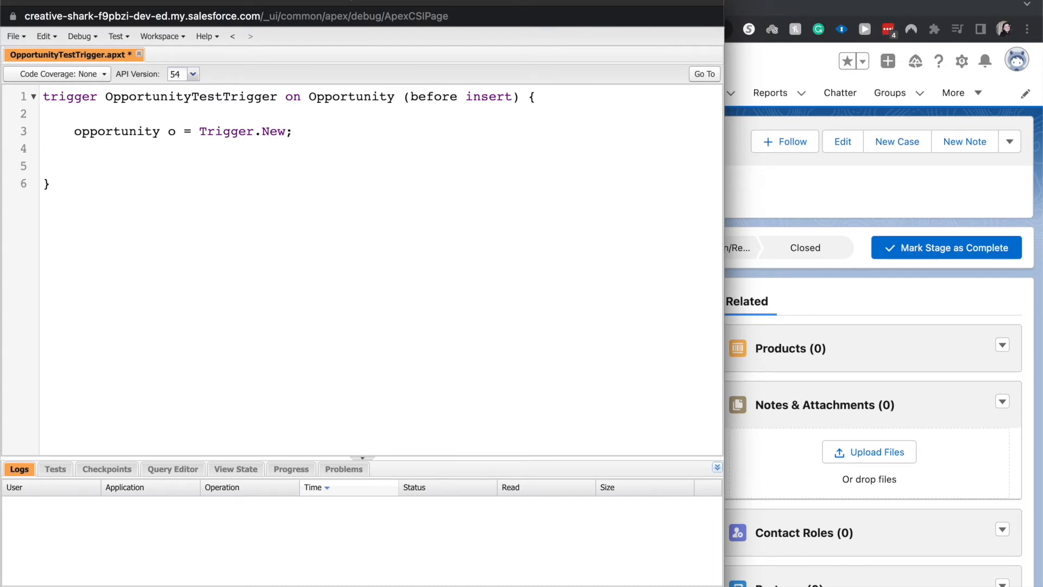
{"action": "type", "text": "o"}
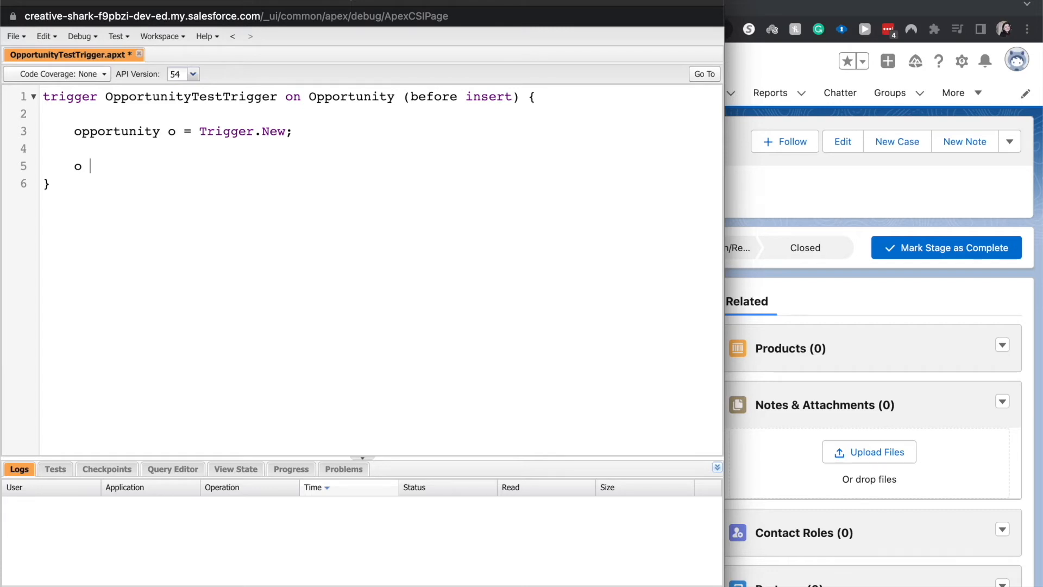
{"action": "mouse_move", "coordinate": [922, 315]}
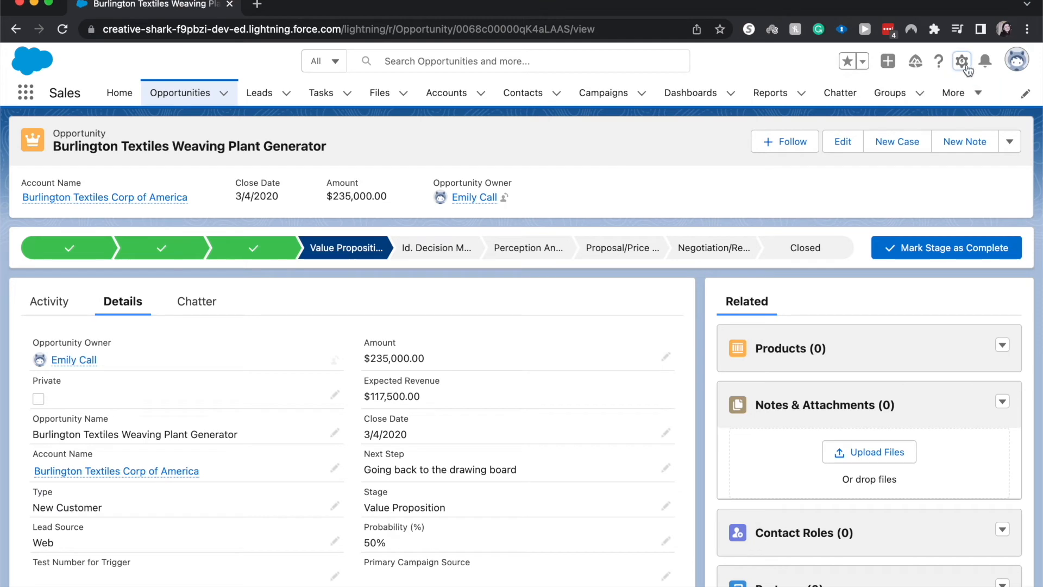
- Show the Opportunity object's Fields & Relationships to find the Test Number for Trigger API name
{"action": "left_click", "coordinate": [961, 61]}
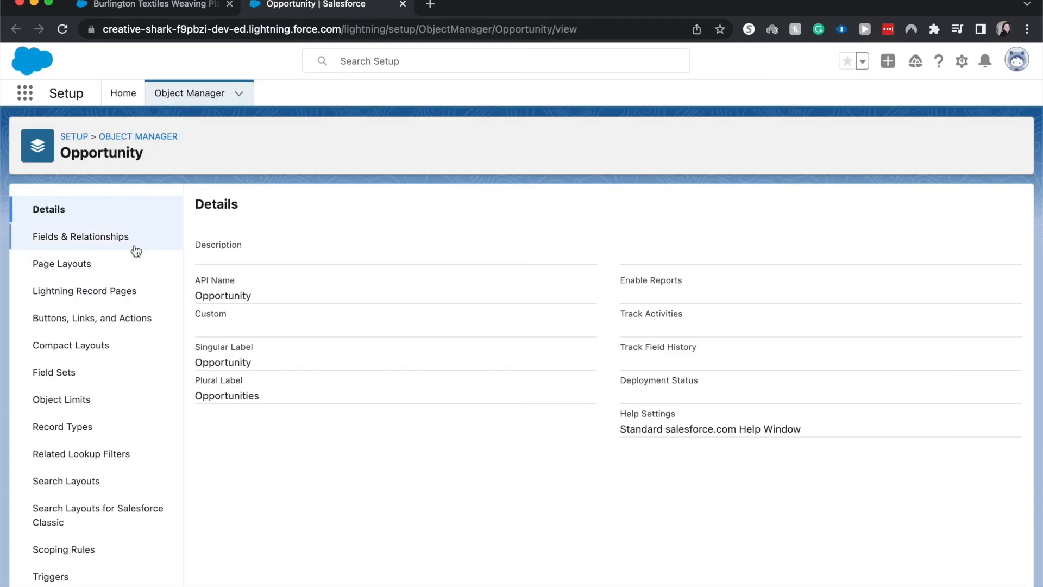
{"action": "left_click", "coordinate": [81, 235]}
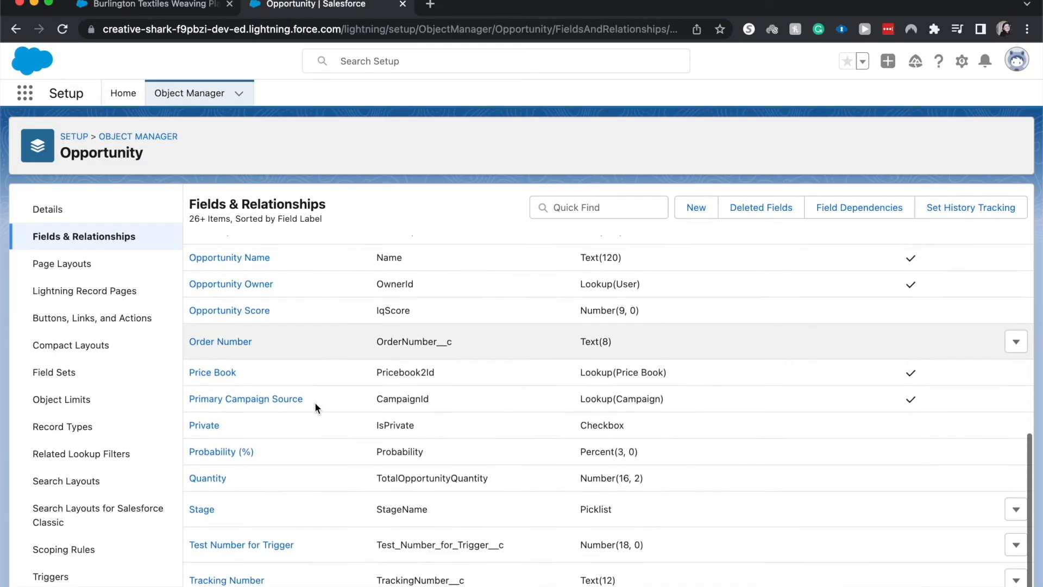
{"action": "scroll", "scroll_direction": "down", "scroll_amount": 3}
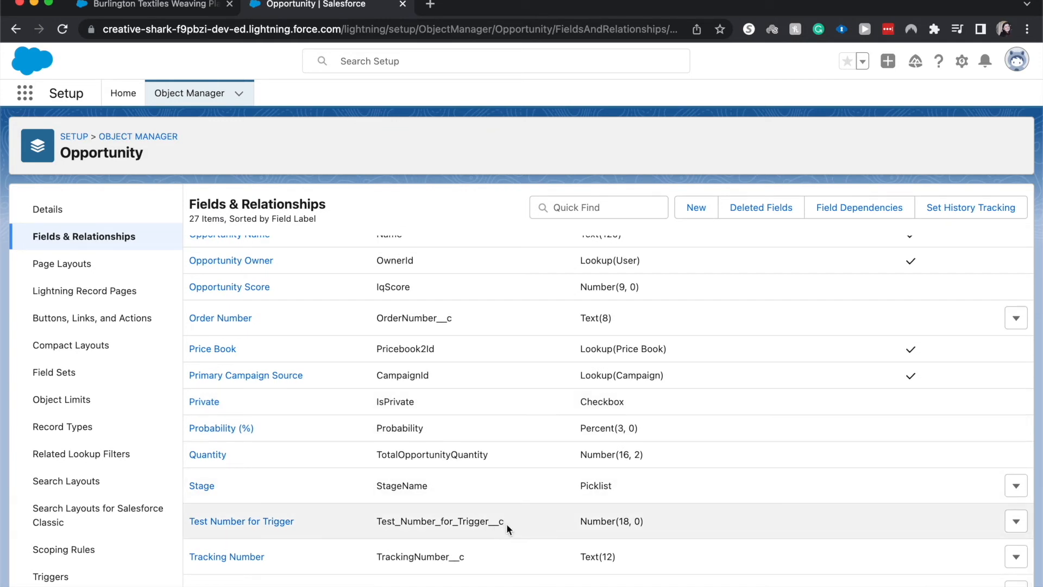
{"action": "mouse_move", "coordinate": [507, 562]}
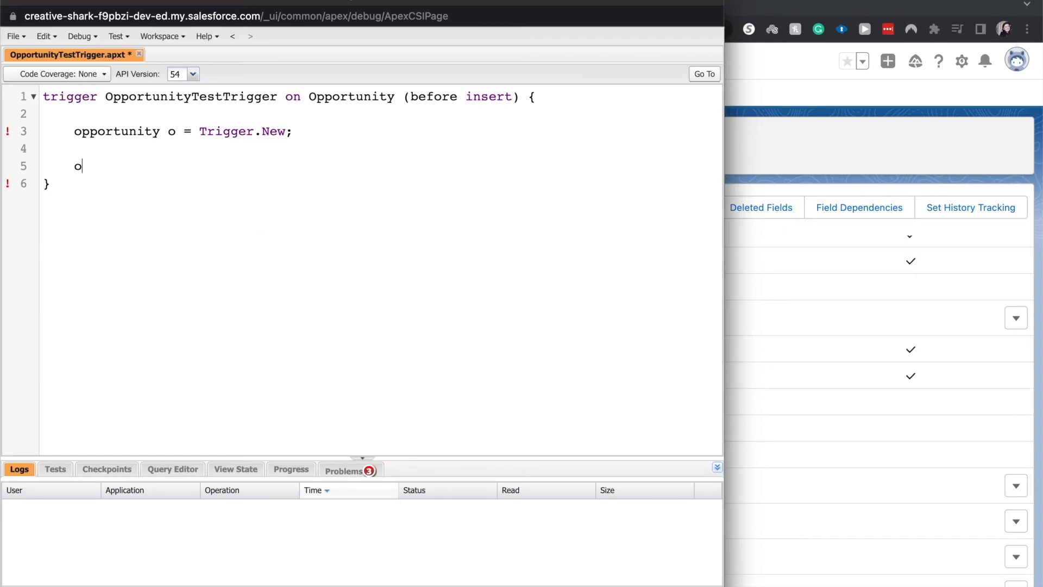
- Complete the line as o.Test_Number_for_Trigger__c = 31;
{"action": "type", "text": ".Test_Number_for_Trigger__c"}
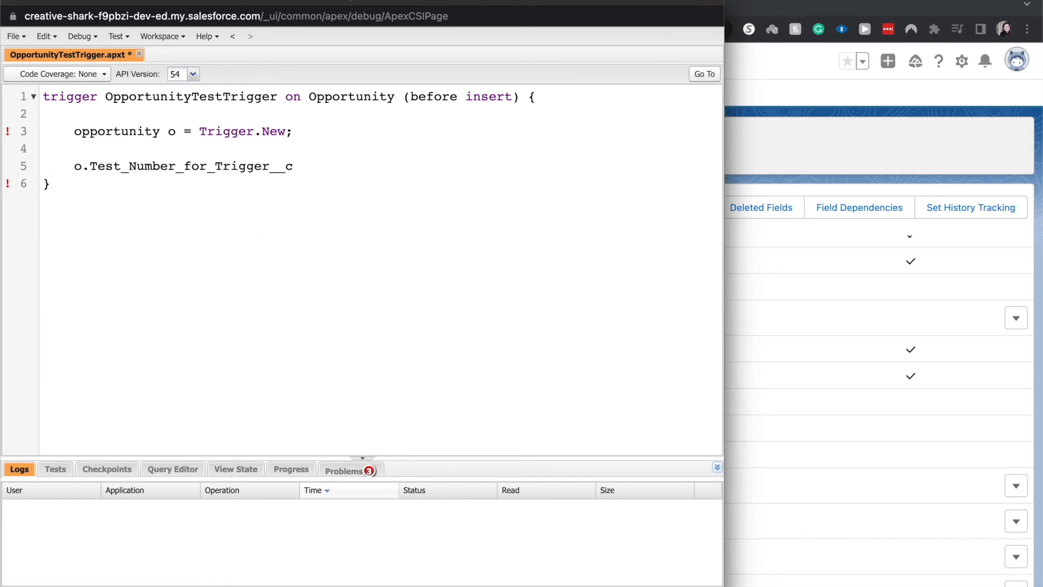
{"action": "type", "text": "="}
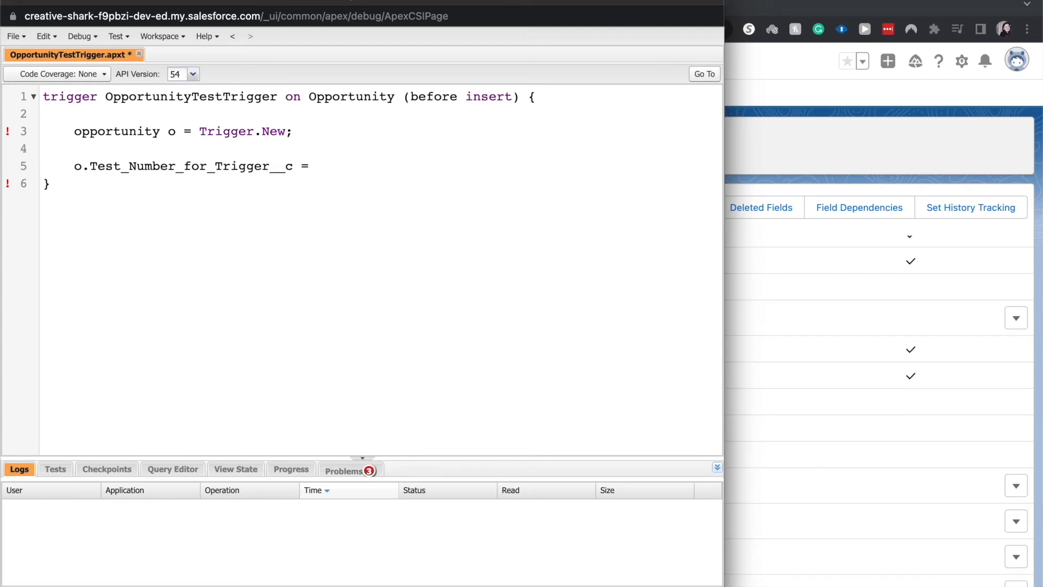
{"action": "type", "text": "31;"}
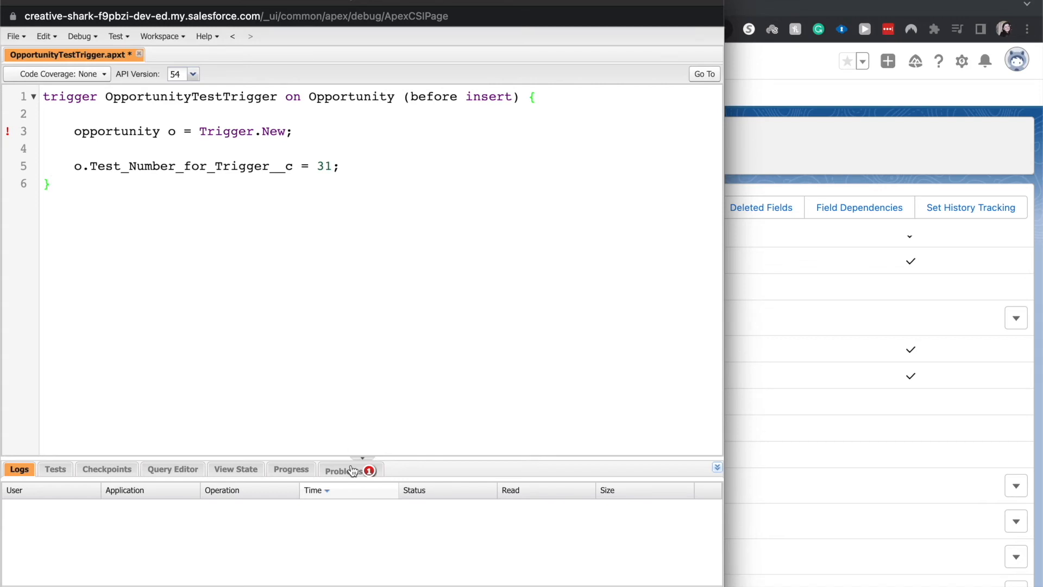
- Review the Problems list, change the assignment to Trigger.New[0], and save the trigger with no errors
{"action": "left_click", "coordinate": [50, 182]}
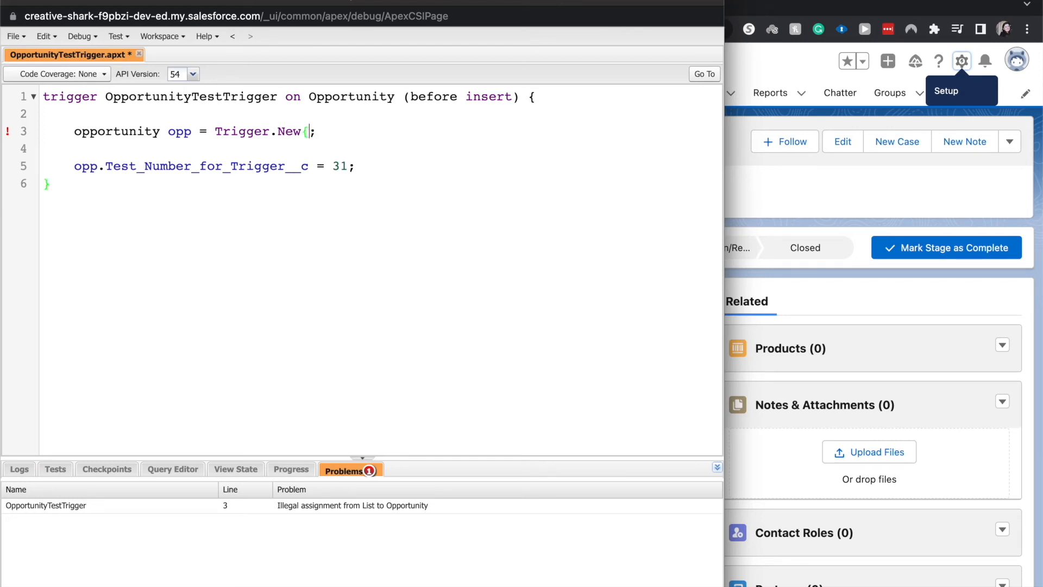
{"action": "type", "text": "[0"}
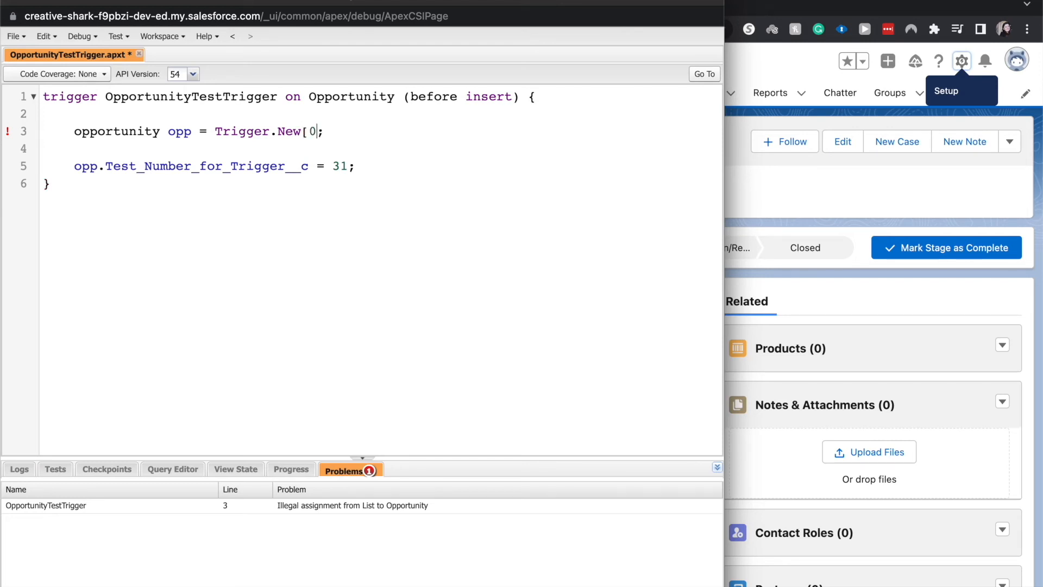
{"action": "key", "text": "Backspace"}
{"action": "type", "text": "]"}
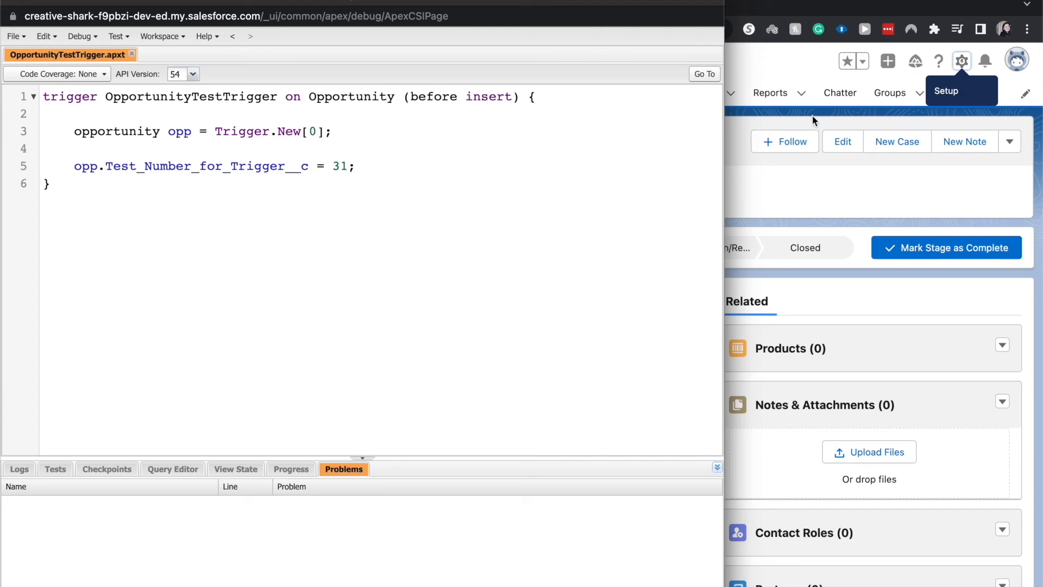
{"action": "mouse_move", "coordinate": [765, 79]}
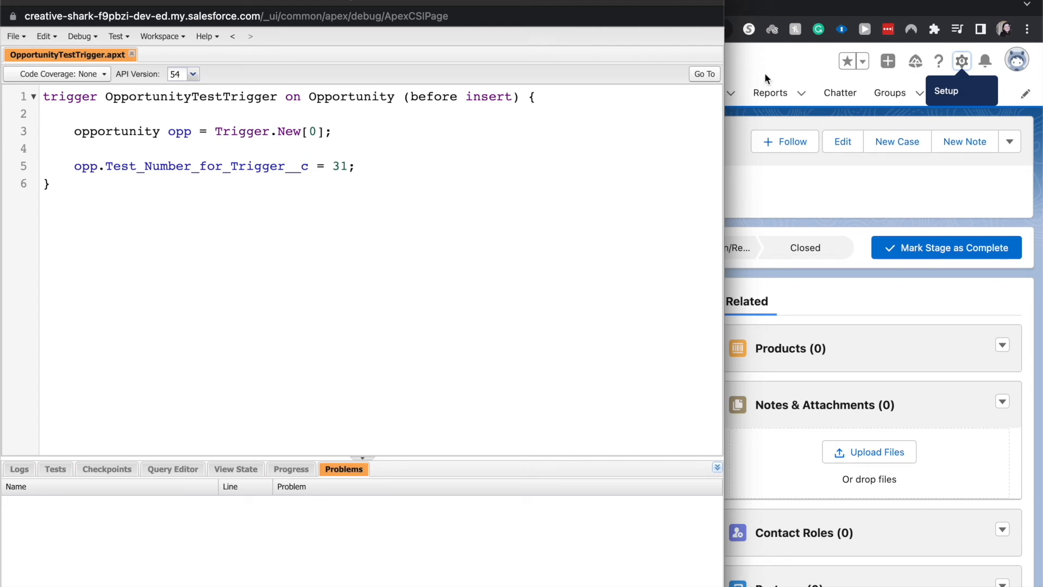
{"action": "left_click", "coordinate": [75, 149]}
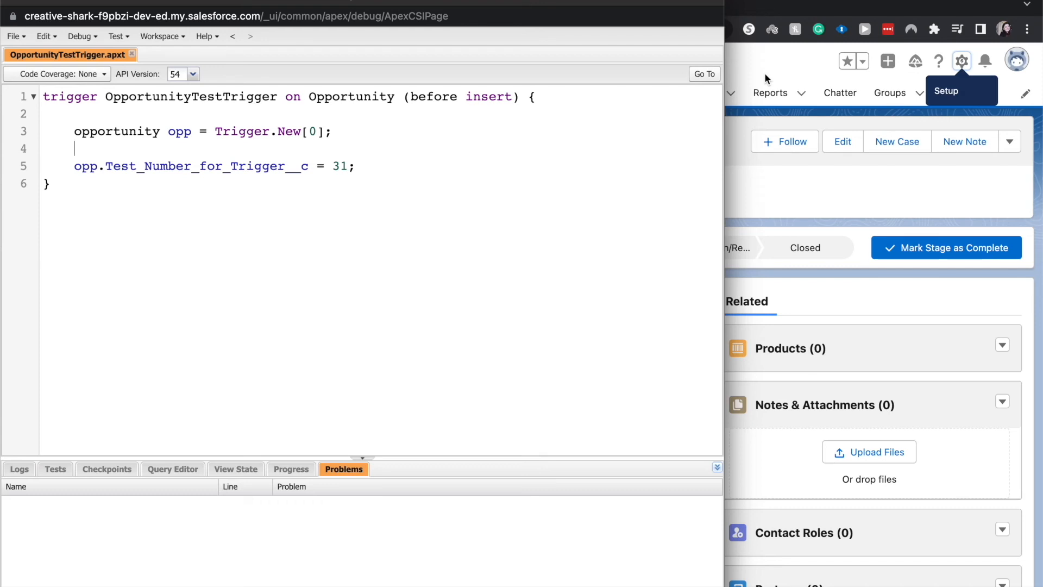
- View the OpportunityTestTrigger detail page under Opportunity triggers to confirm it is Active
{"action": "left_click", "coordinate": [307, 4]}
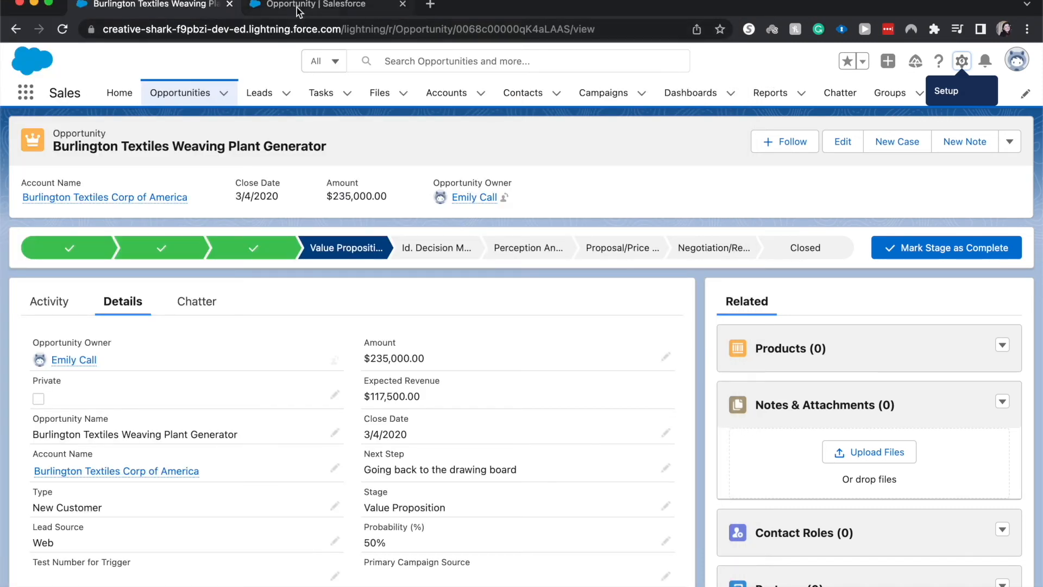
{"action": "left_click", "coordinate": [962, 61]}
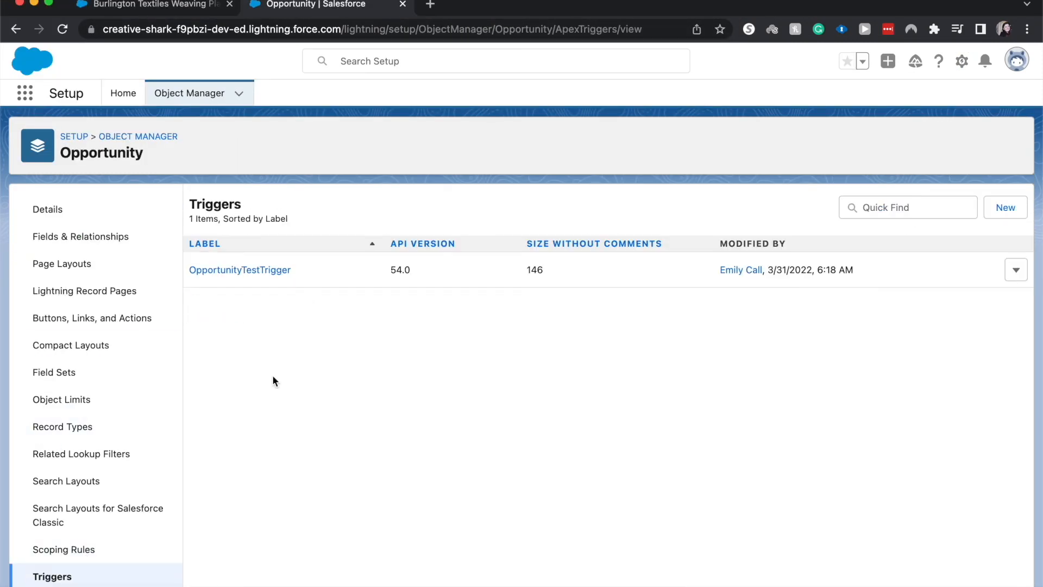
{"action": "left_click", "coordinate": [239, 270]}
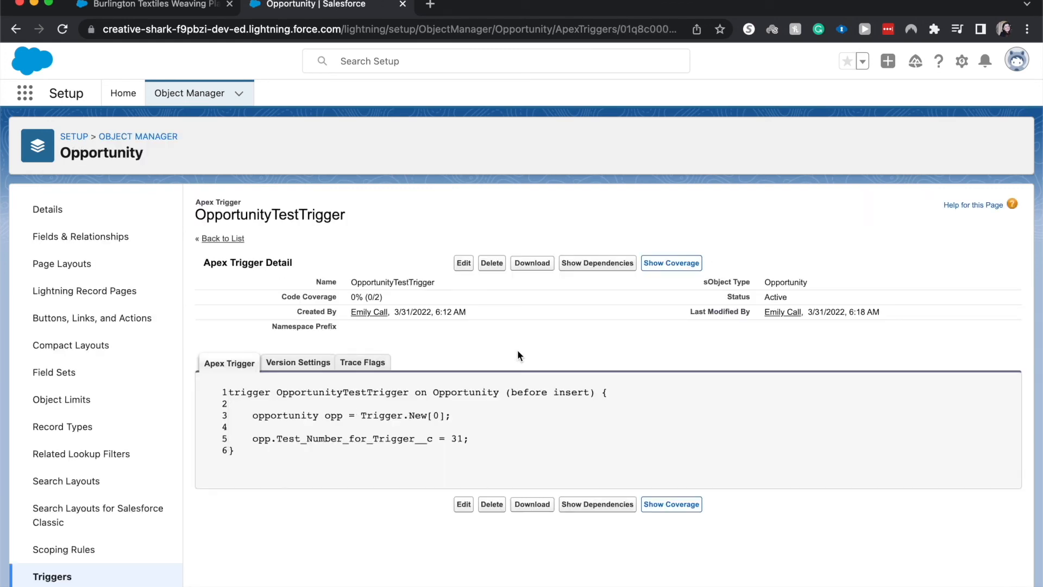
{"action": "mouse_move", "coordinate": [562, 218]}
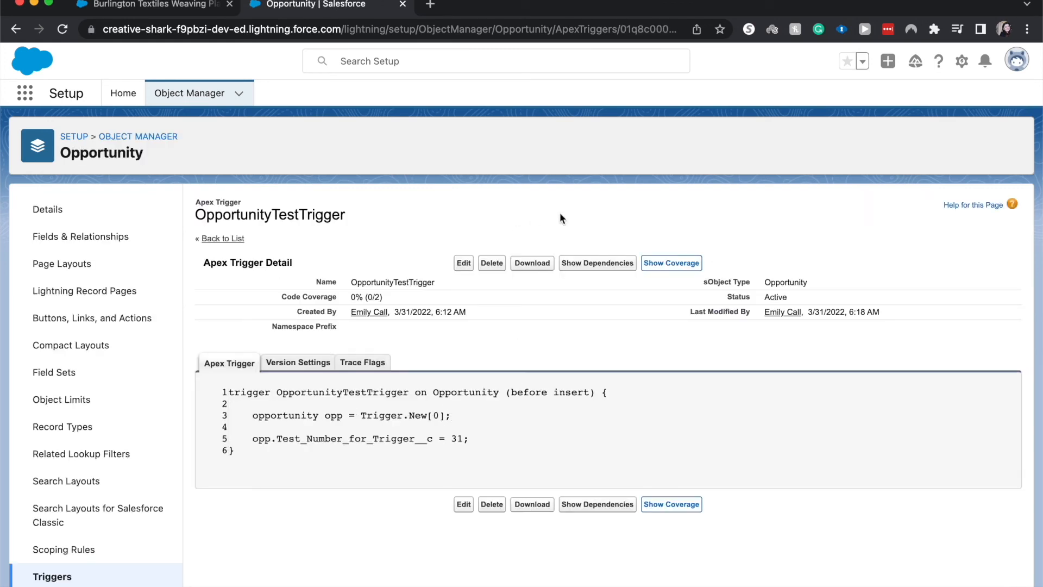
- Return to the opportunity record and show the Opportunities list
{"action": "left_click", "coordinate": [149, 5]}
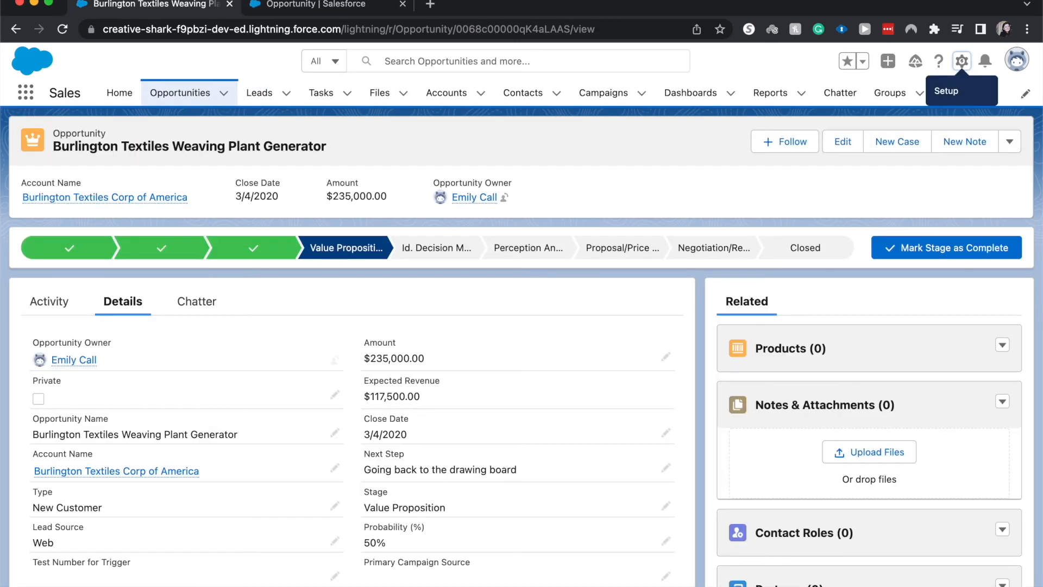
{"action": "left_click", "coordinate": [180, 92]}
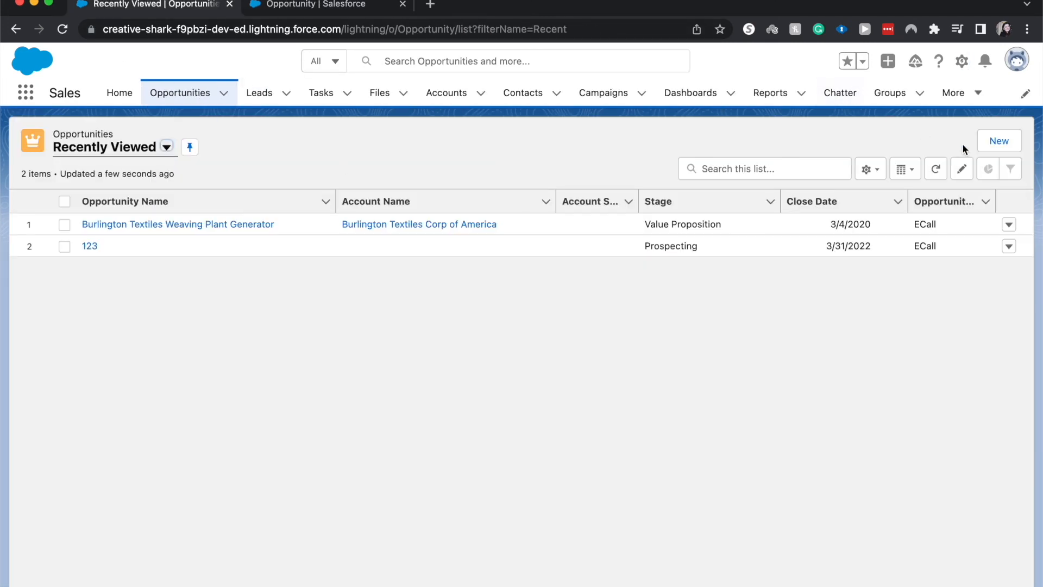
- Create 'Test opportunity' with close date March 31 and stage Prospecting, and save it
{"action": "left_click", "coordinate": [997, 140]}
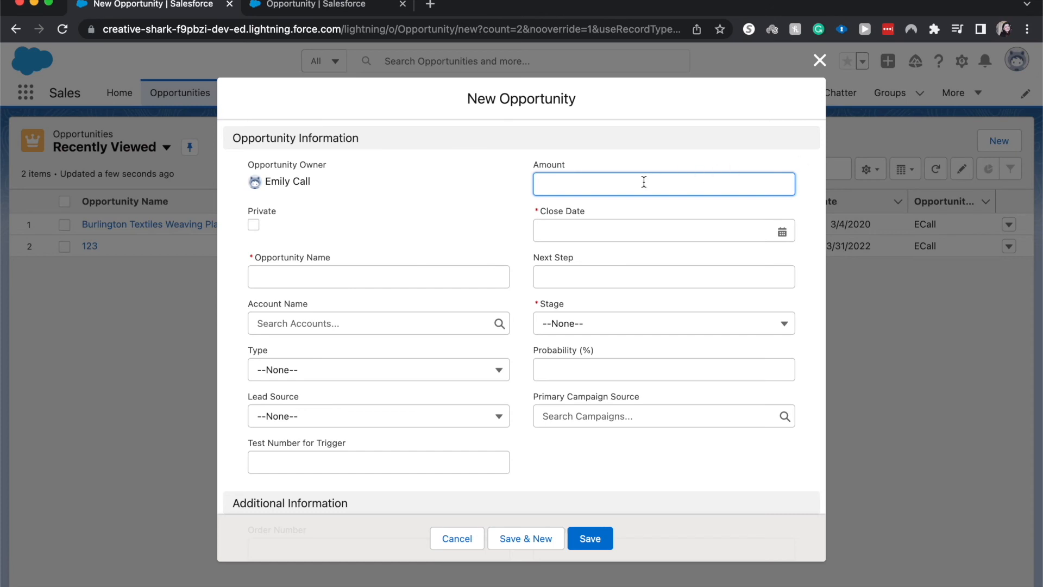
{"action": "left_click", "coordinate": [378, 276]}
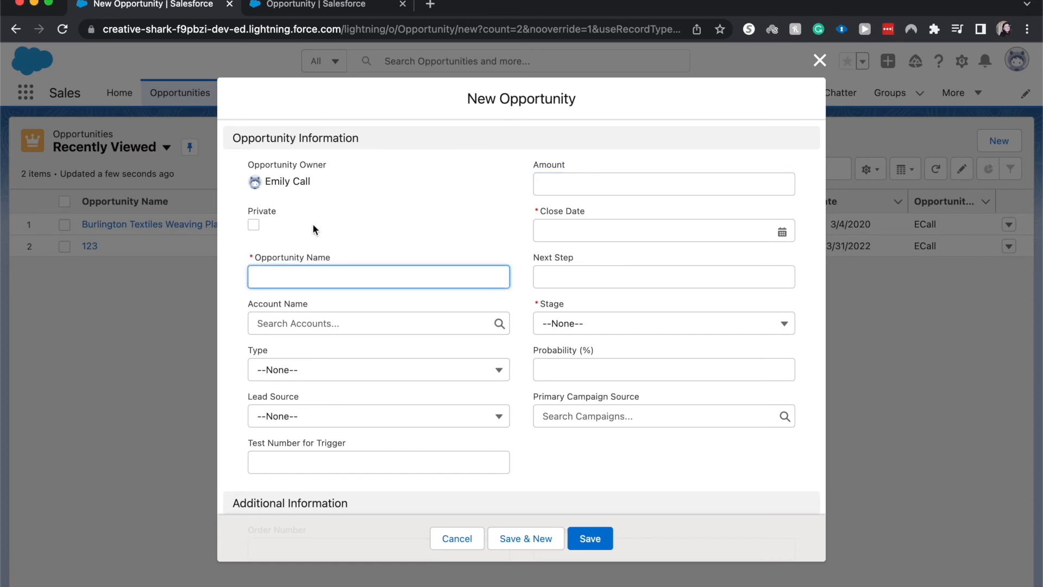
{"action": "type", "text": "Te"}
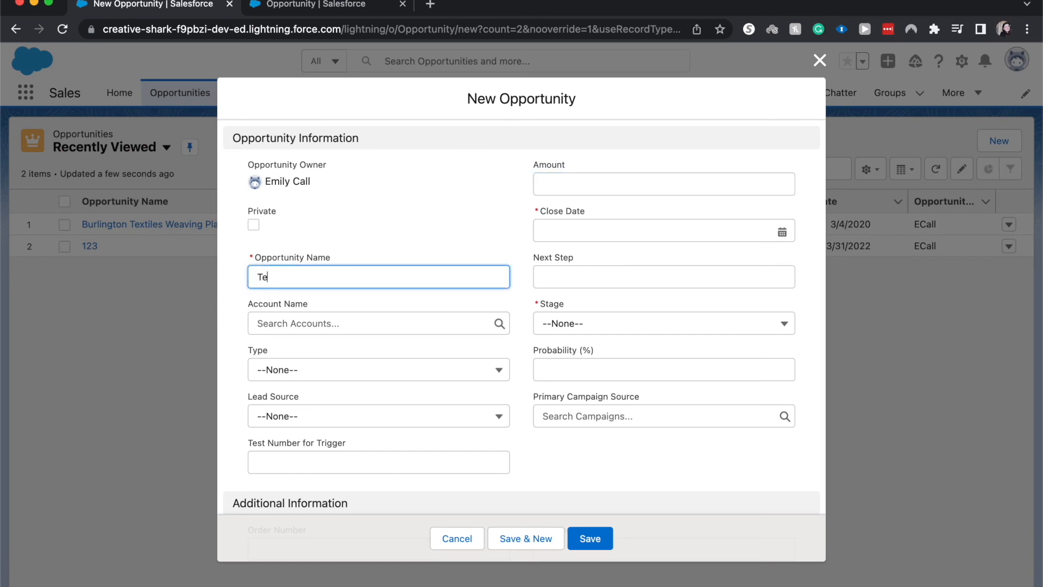
{"action": "type", "text": "Test opportunity"}
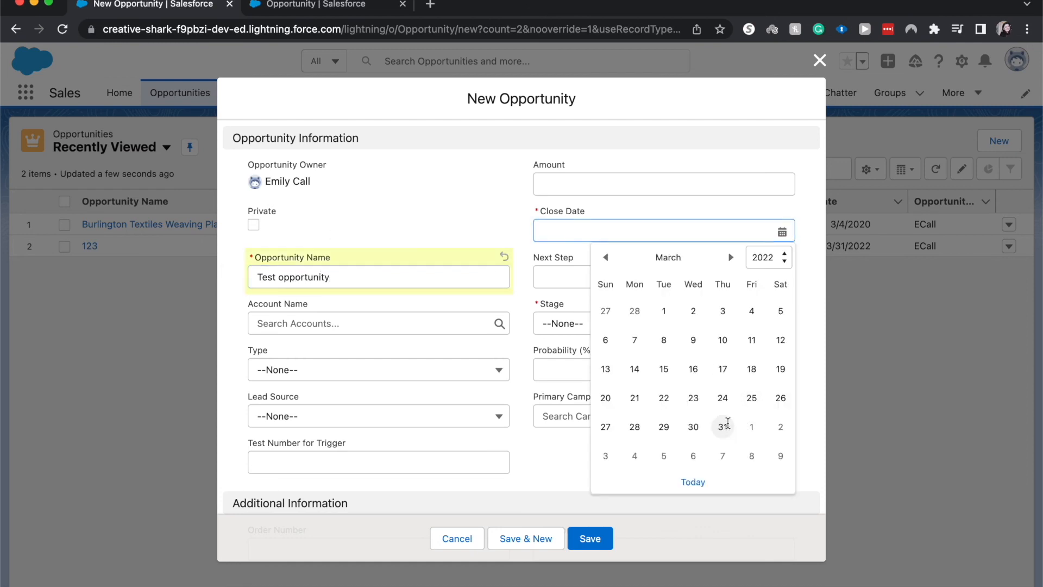
{"action": "left_click", "coordinate": [722, 426]}
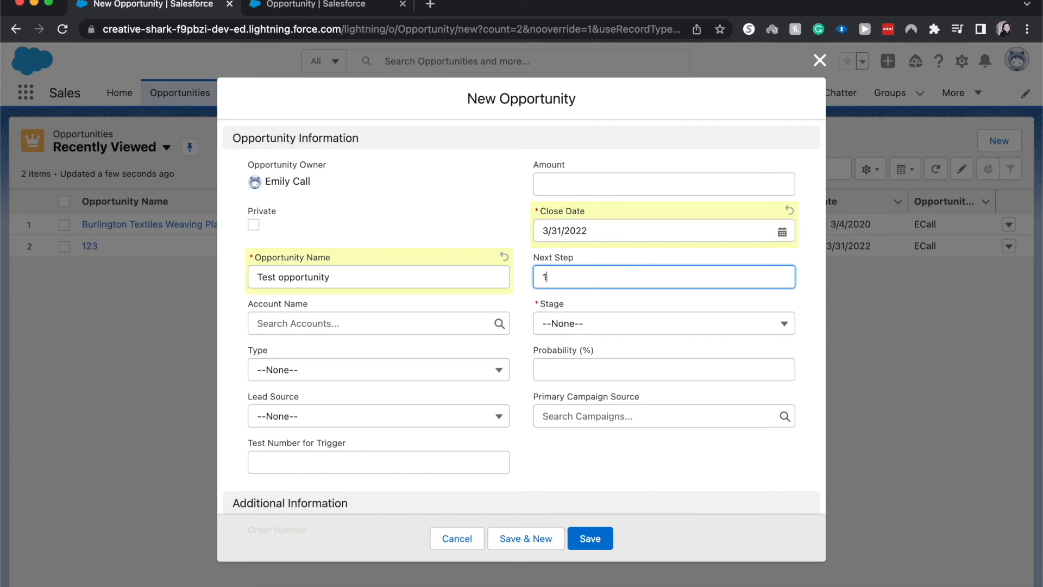
{"action": "left_click", "coordinate": [663, 323]}
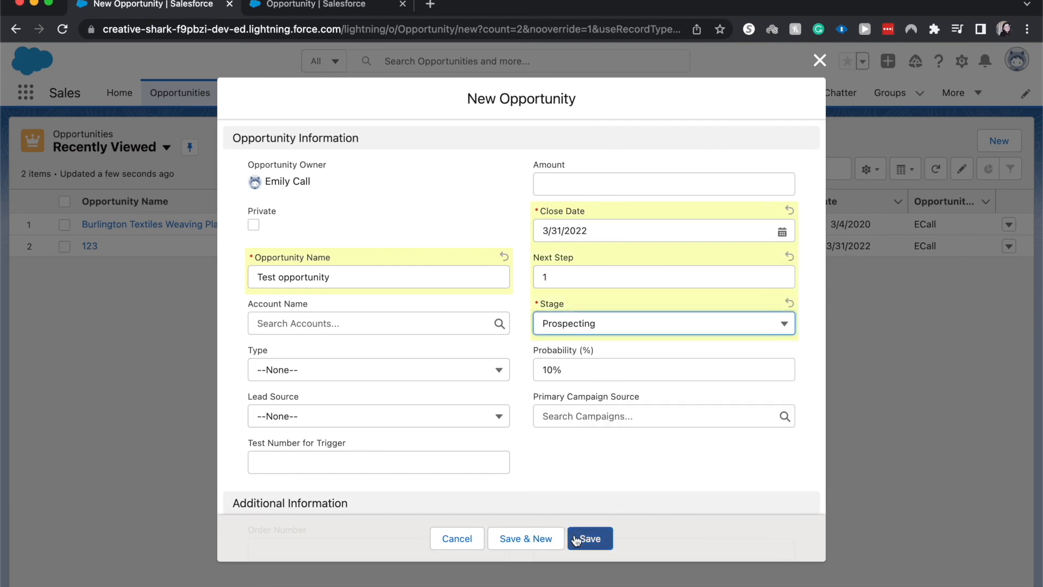
{"action": "left_click", "coordinate": [589, 538]}
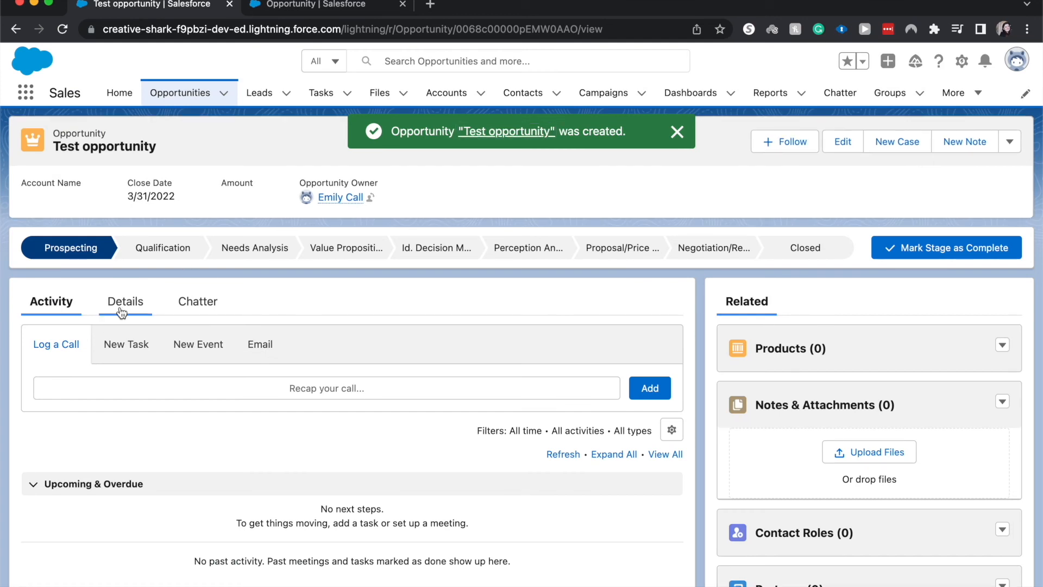
- View the new opportunity's details showing Test Number for Trigger set to 31
{"action": "left_click", "coordinate": [124, 301]}
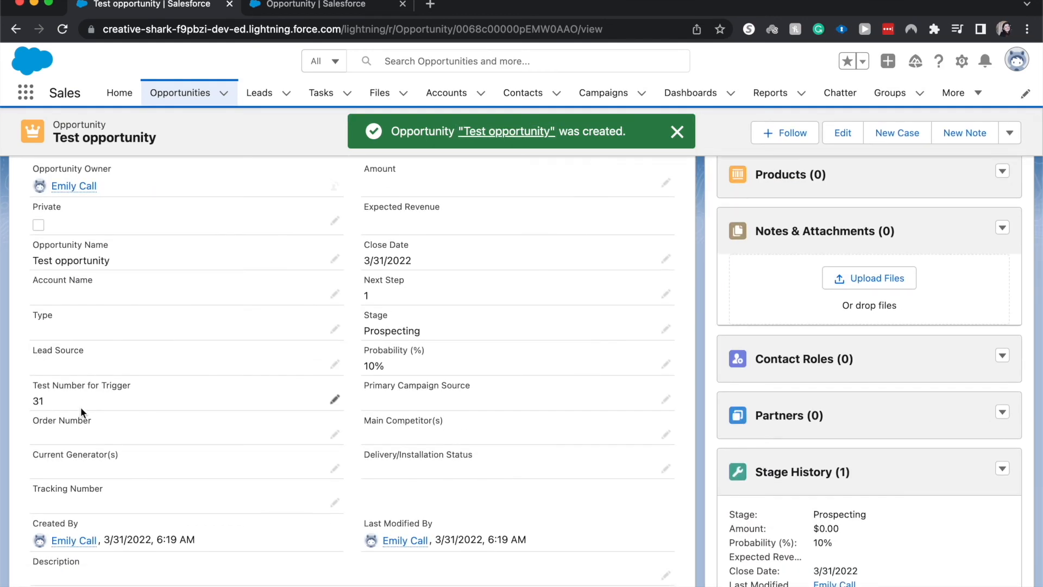